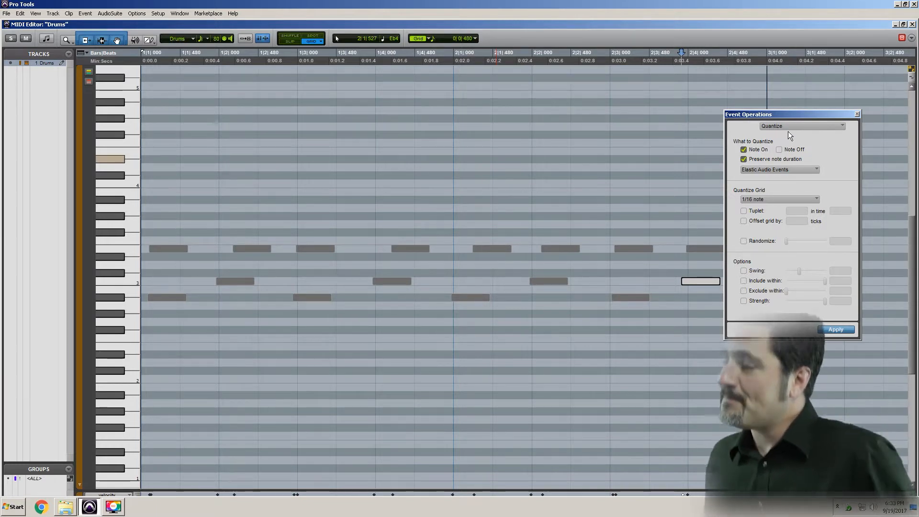
{"action": "mouse_move", "coordinate": [776, 135]}
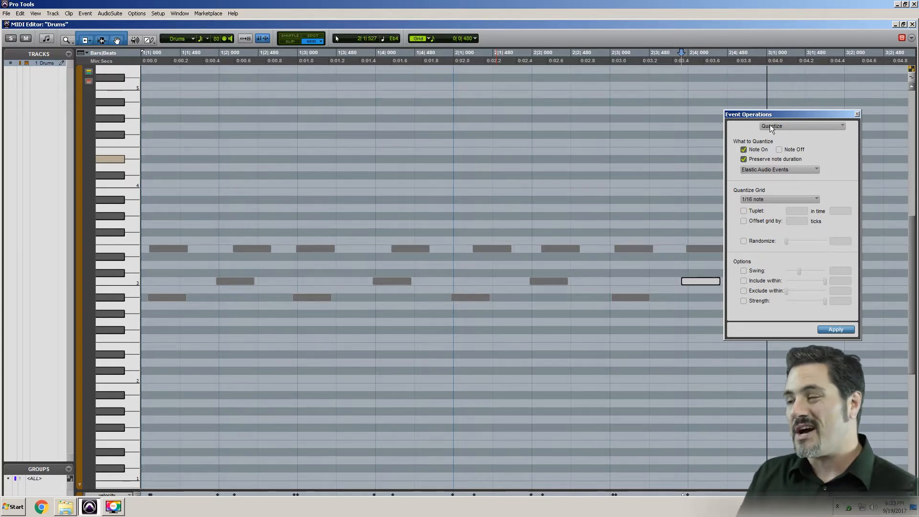
- Move the Event Operations window aside and select every drum note in the MIDI Editor
{"action": "left_click_drag", "start_coordinate": [749, 114], "coordinate": [772, 109]}
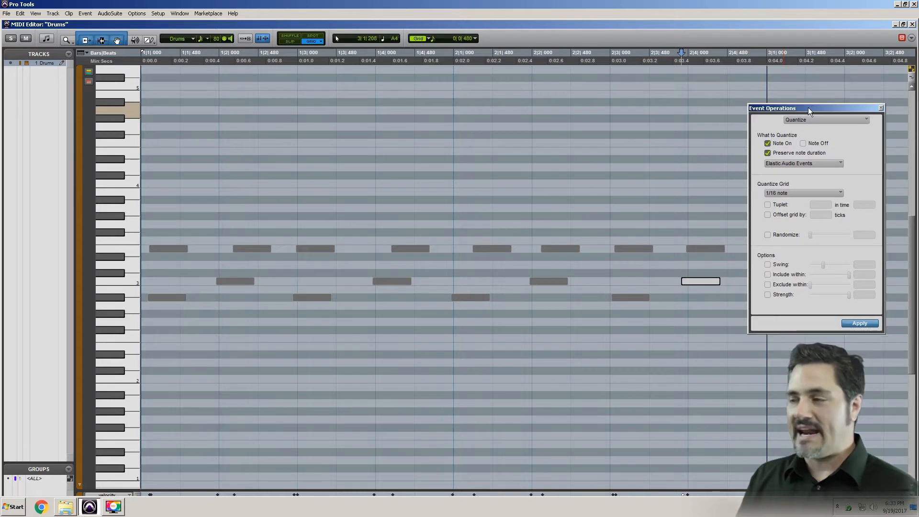
{"action": "left_click", "coordinate": [860, 322]}
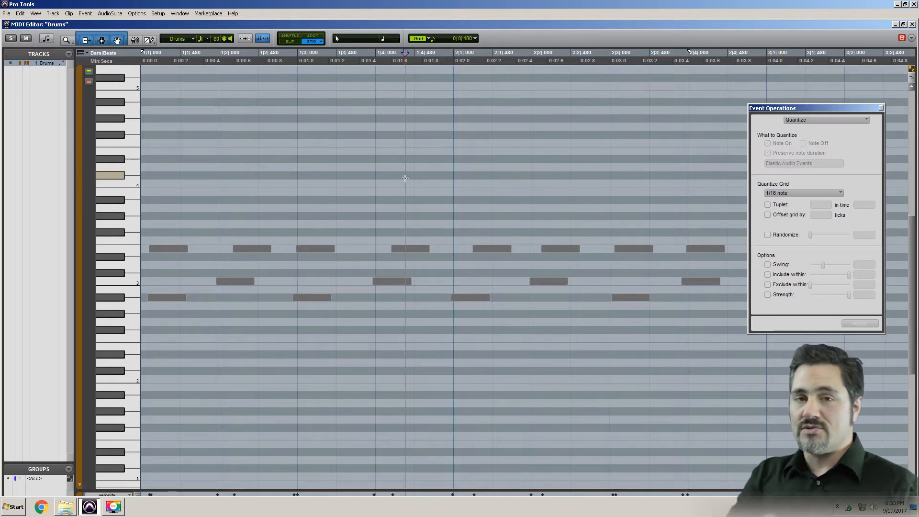
{"action": "key", "text": "ctrl+a"}
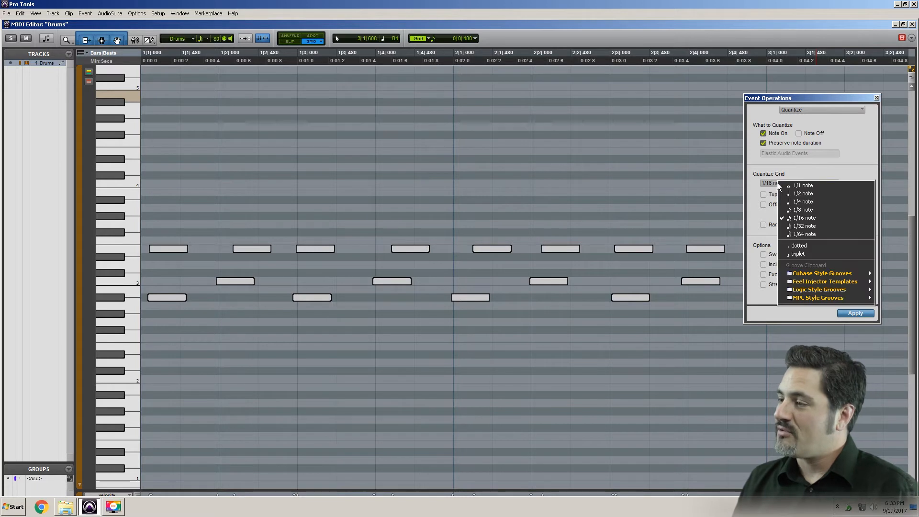
- Apply a 1/8-note quantize grid to the selected notes and close Event Operations
{"action": "left_click", "coordinate": [804, 210]}
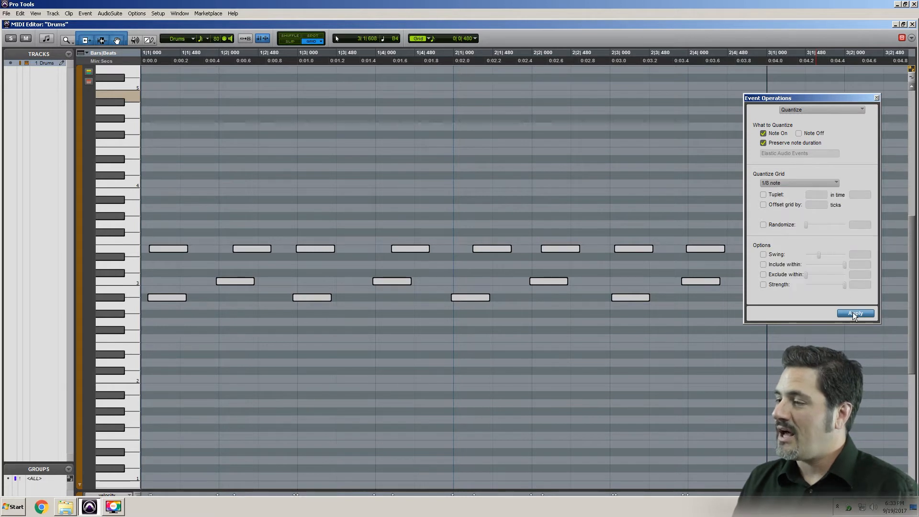
{"action": "left_click", "coordinate": [855, 312]}
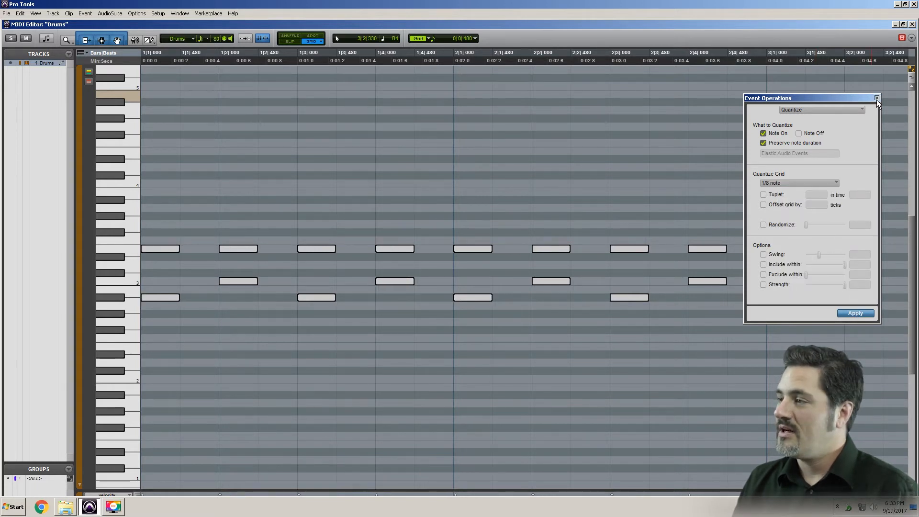
{"action": "left_click", "coordinate": [876, 98]}
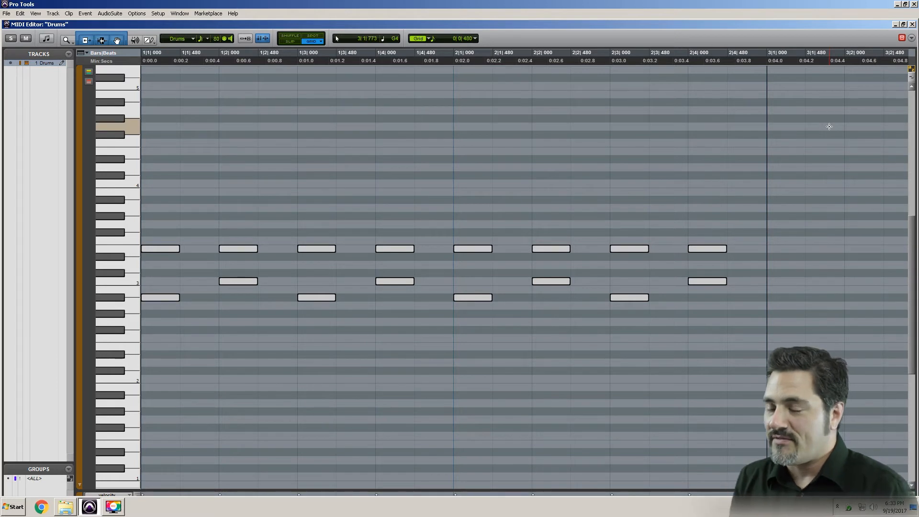